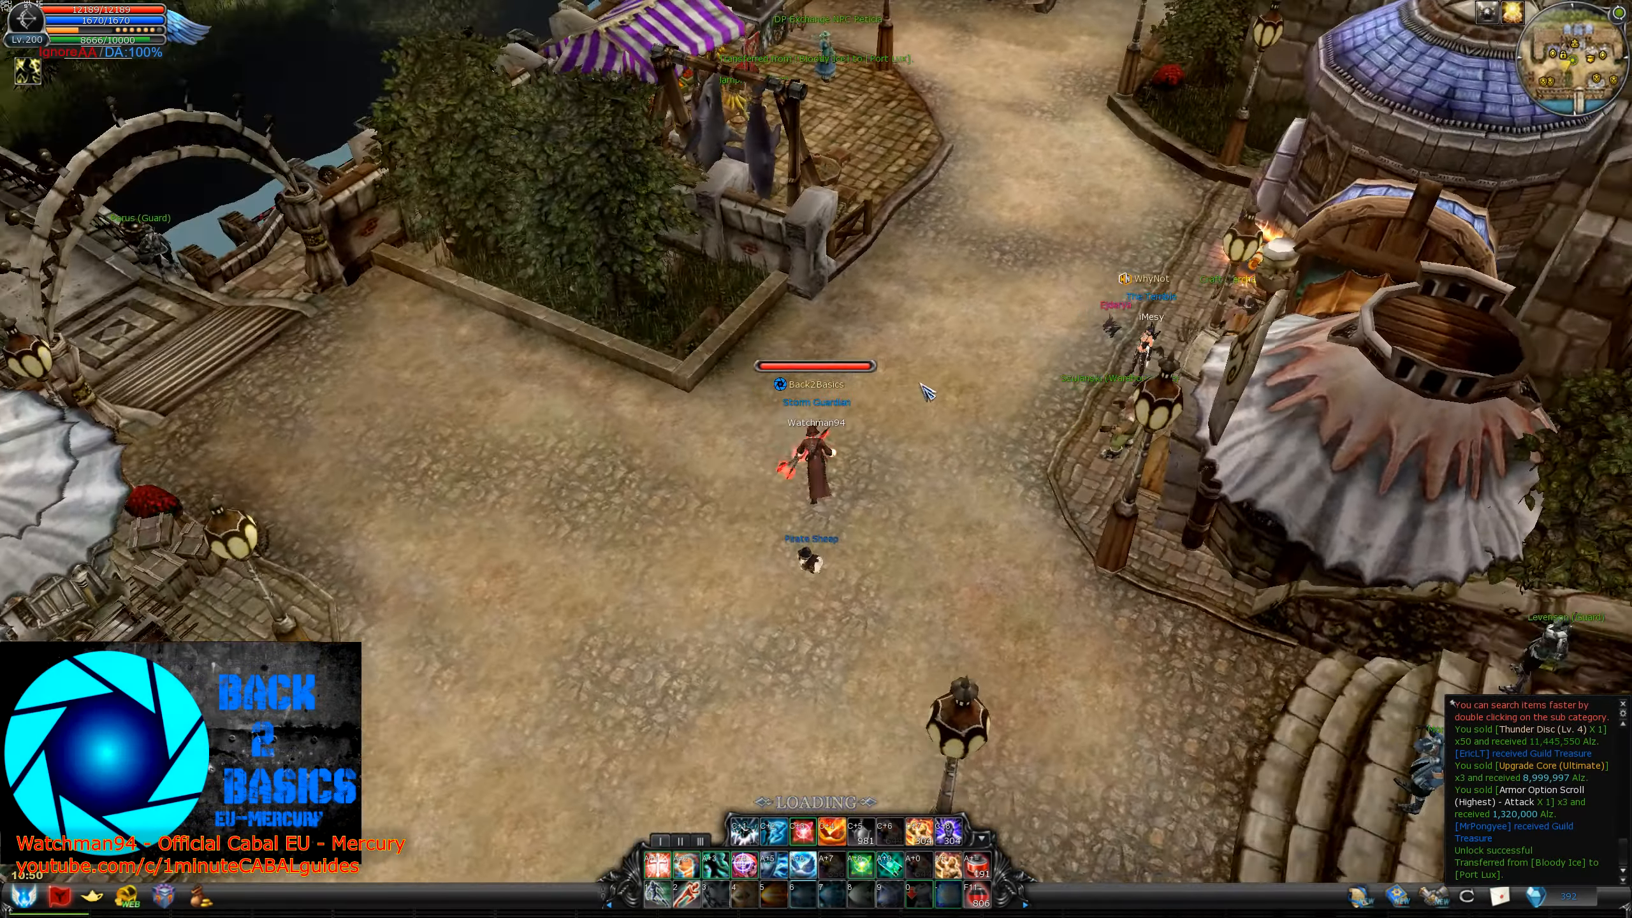
# Bring up the Awakened Aura Mode window with the Alt+K hotkey.
pyautogui.press('Alt+k')
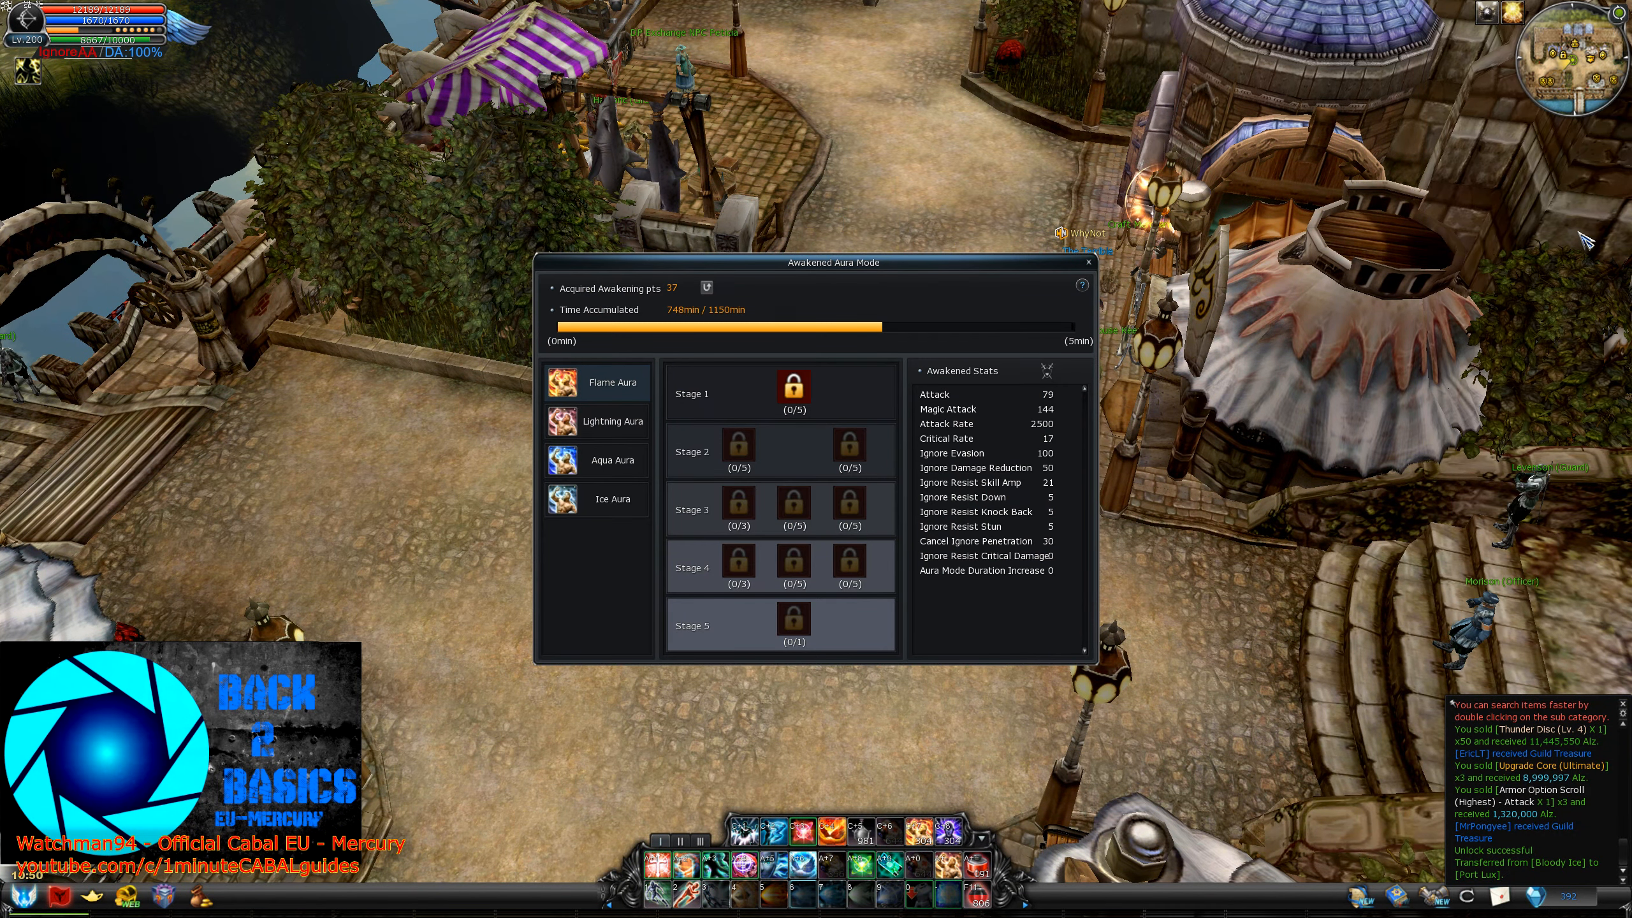
pyautogui.moveTo(615, 422)
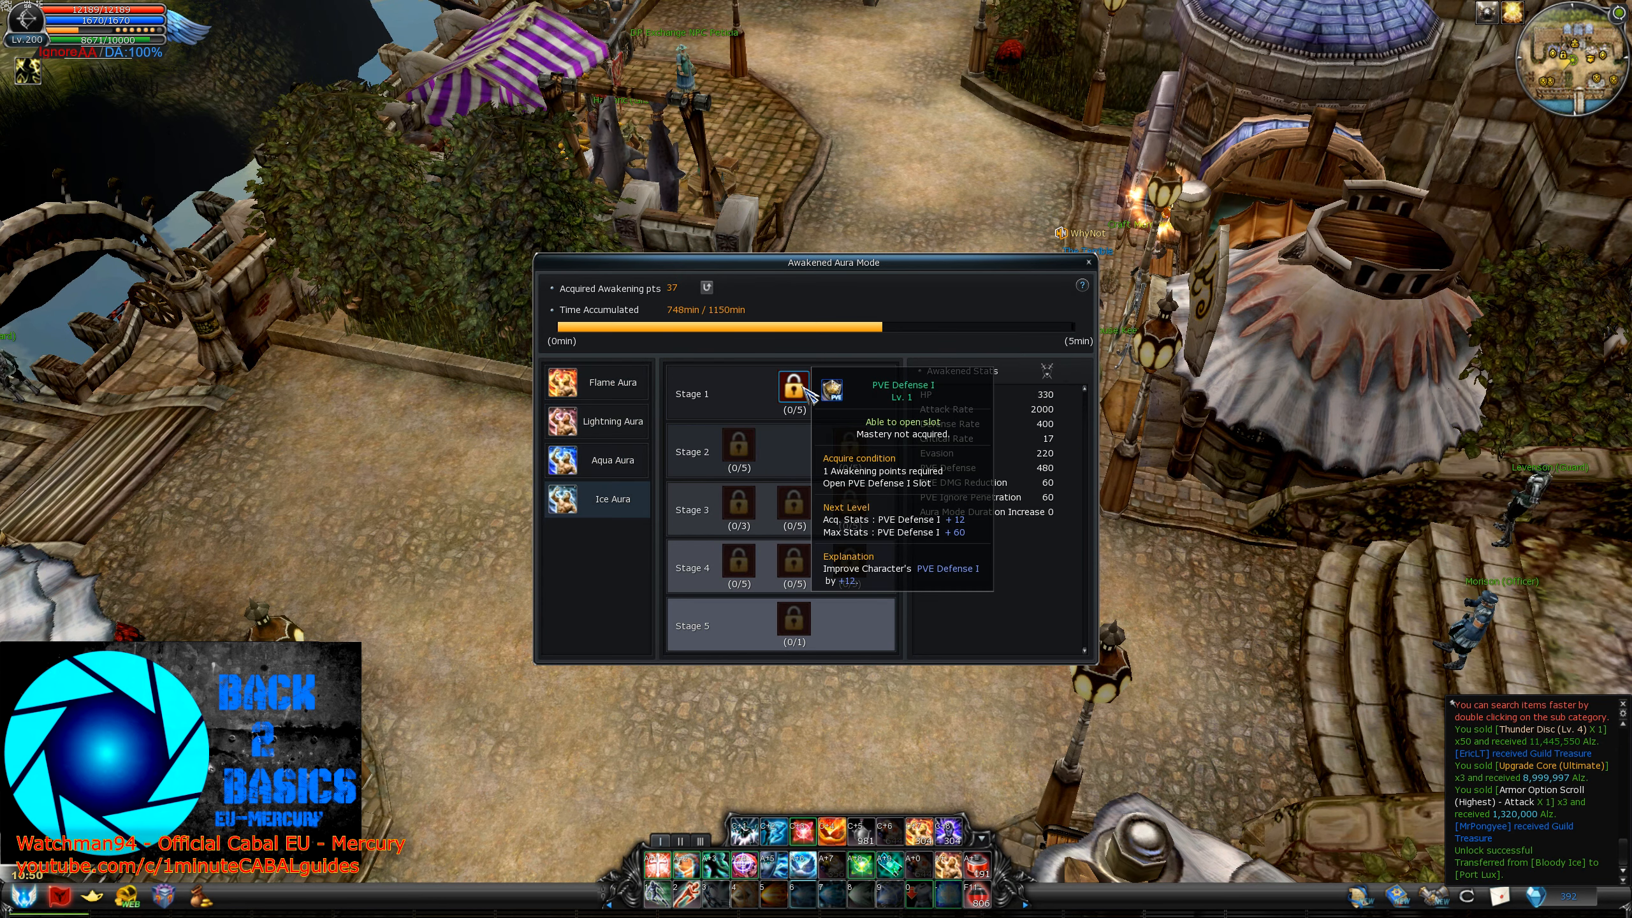
# Attempt to open Ice Aura's Stage 1 PVE Defense I slot and confirm the slot-open dialog.
pyautogui.click(792, 386)
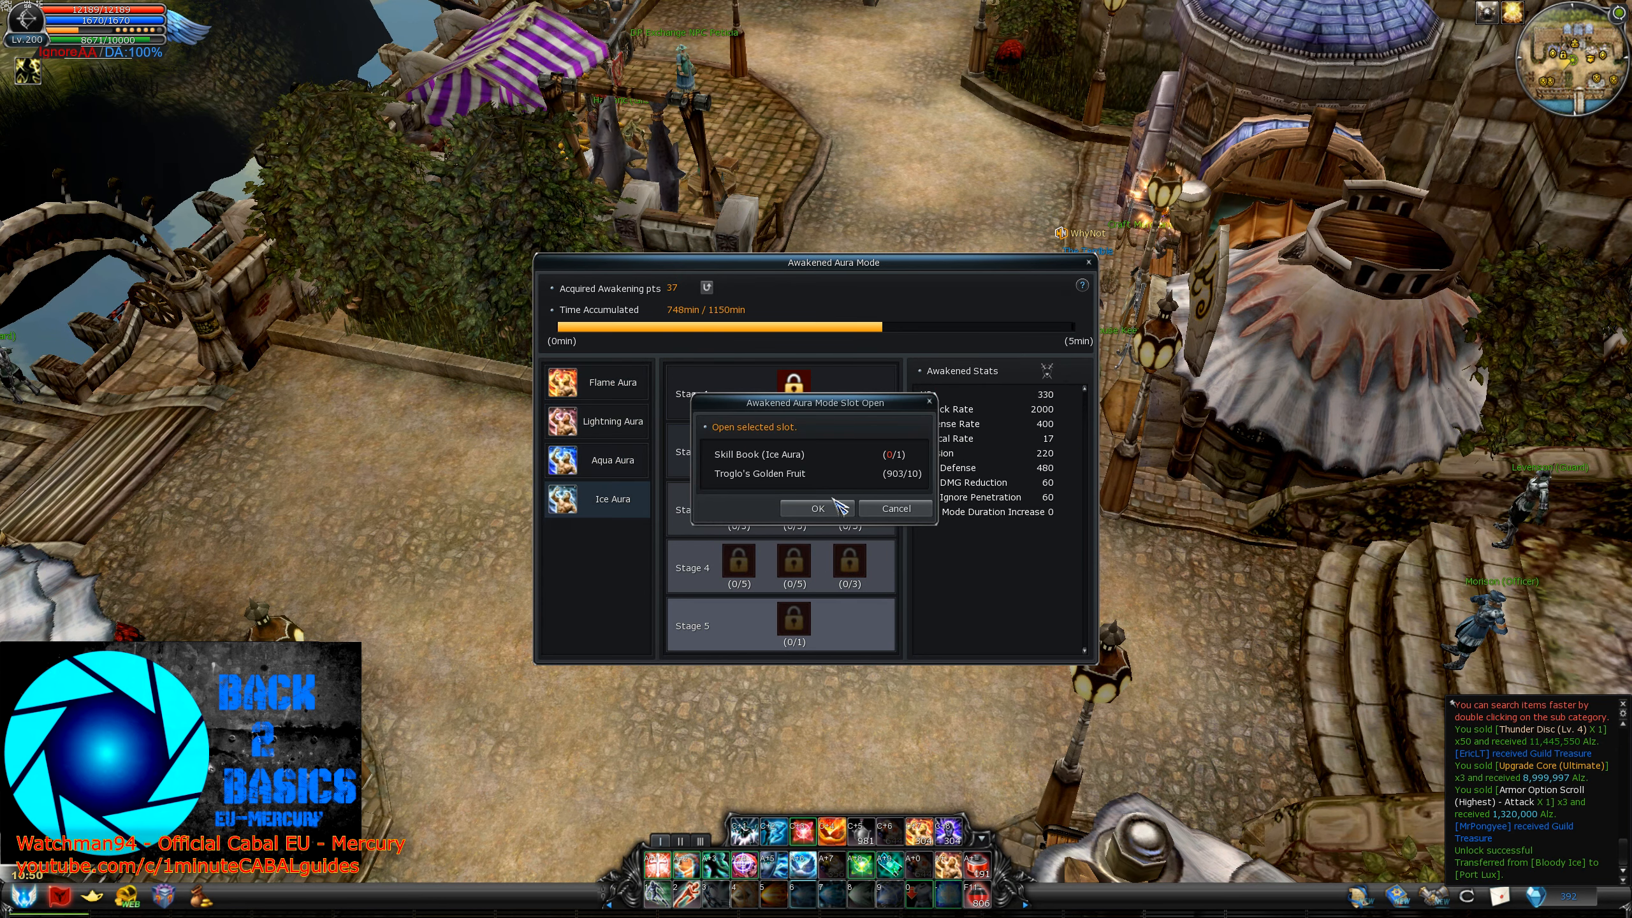
pyautogui.click(817, 509)
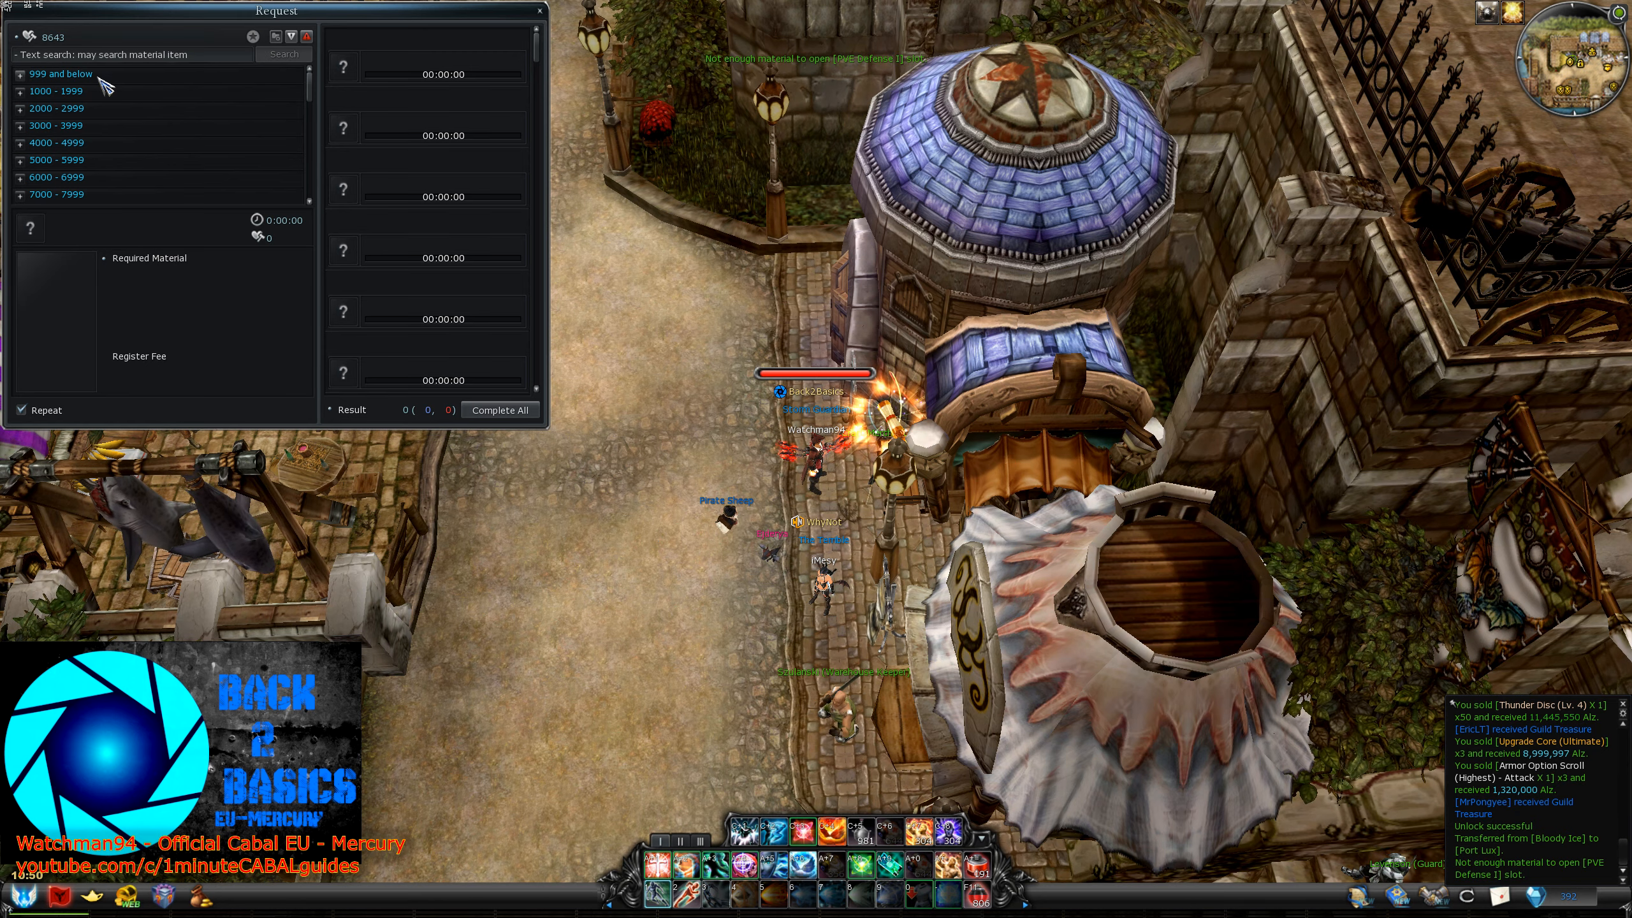
# Find 'Ice' in the 999 and below category and request the Skill Book (Ice Aura) craft from Craft Merchant Chloe.
pyautogui.click(11, 74)
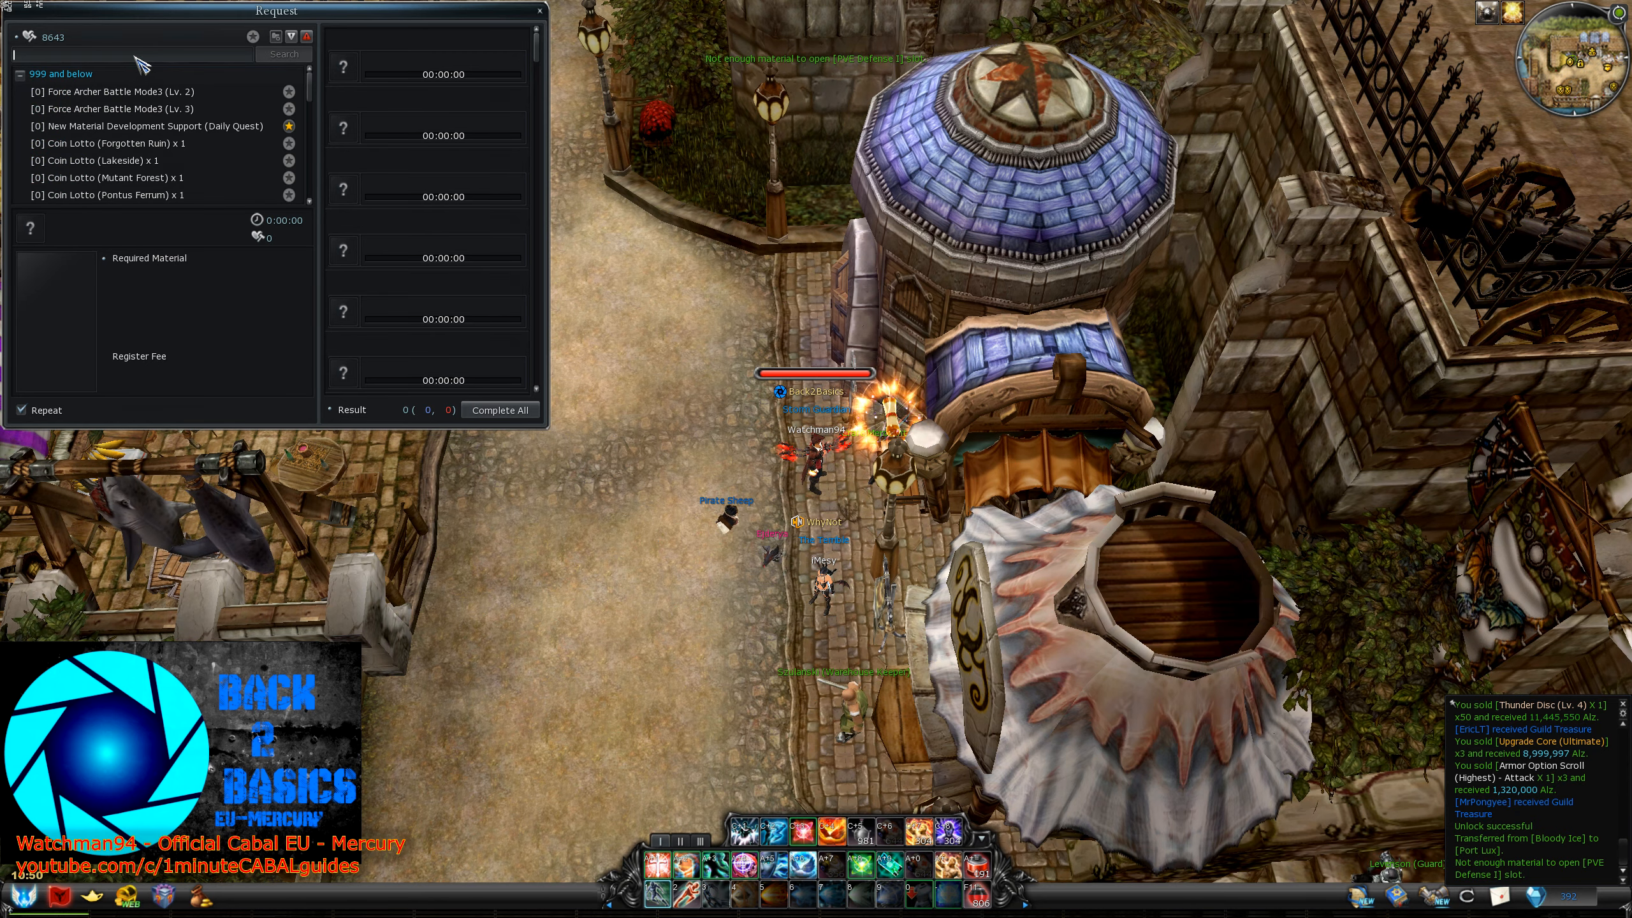
pyautogui.write('Ice')
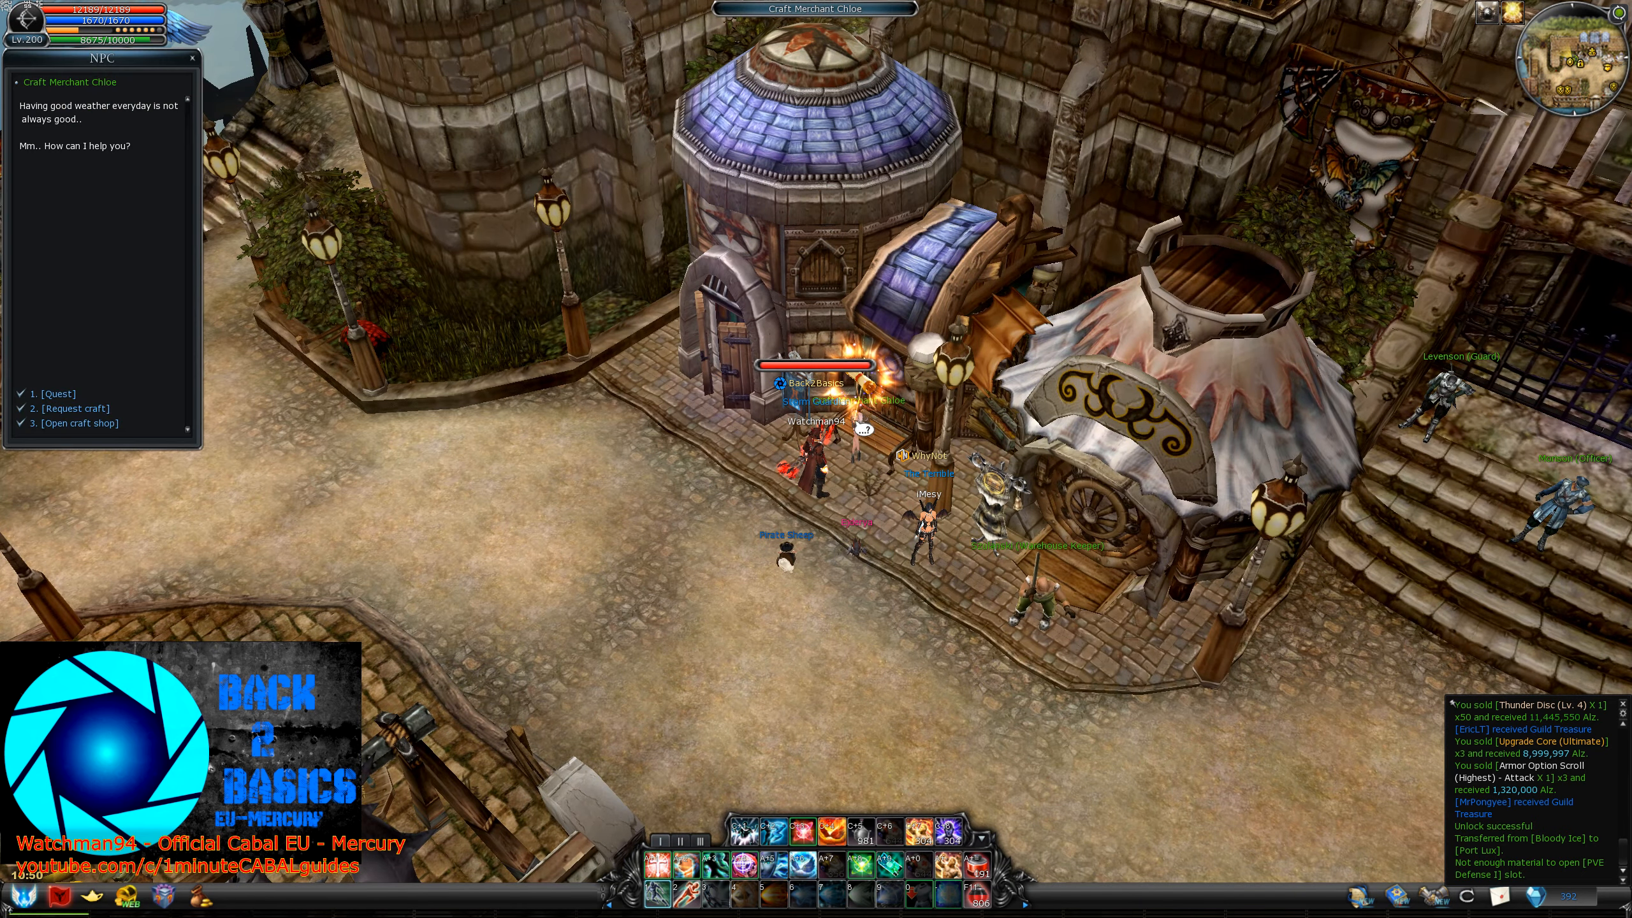
pyautogui.click(82, 422)
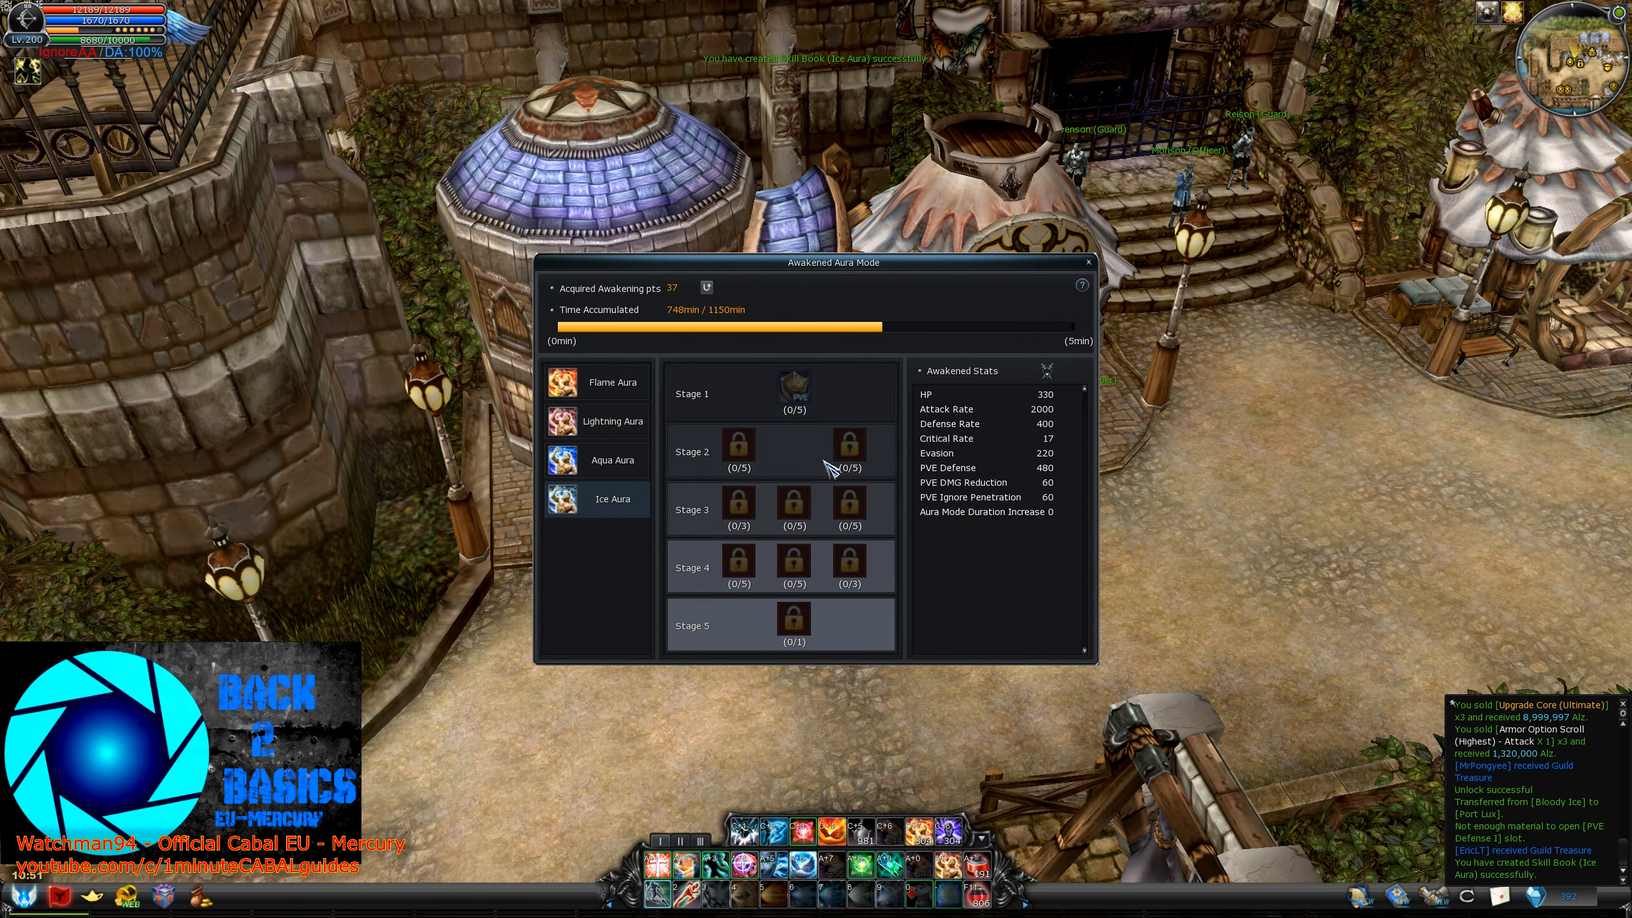
pyautogui.moveTo(794, 390)
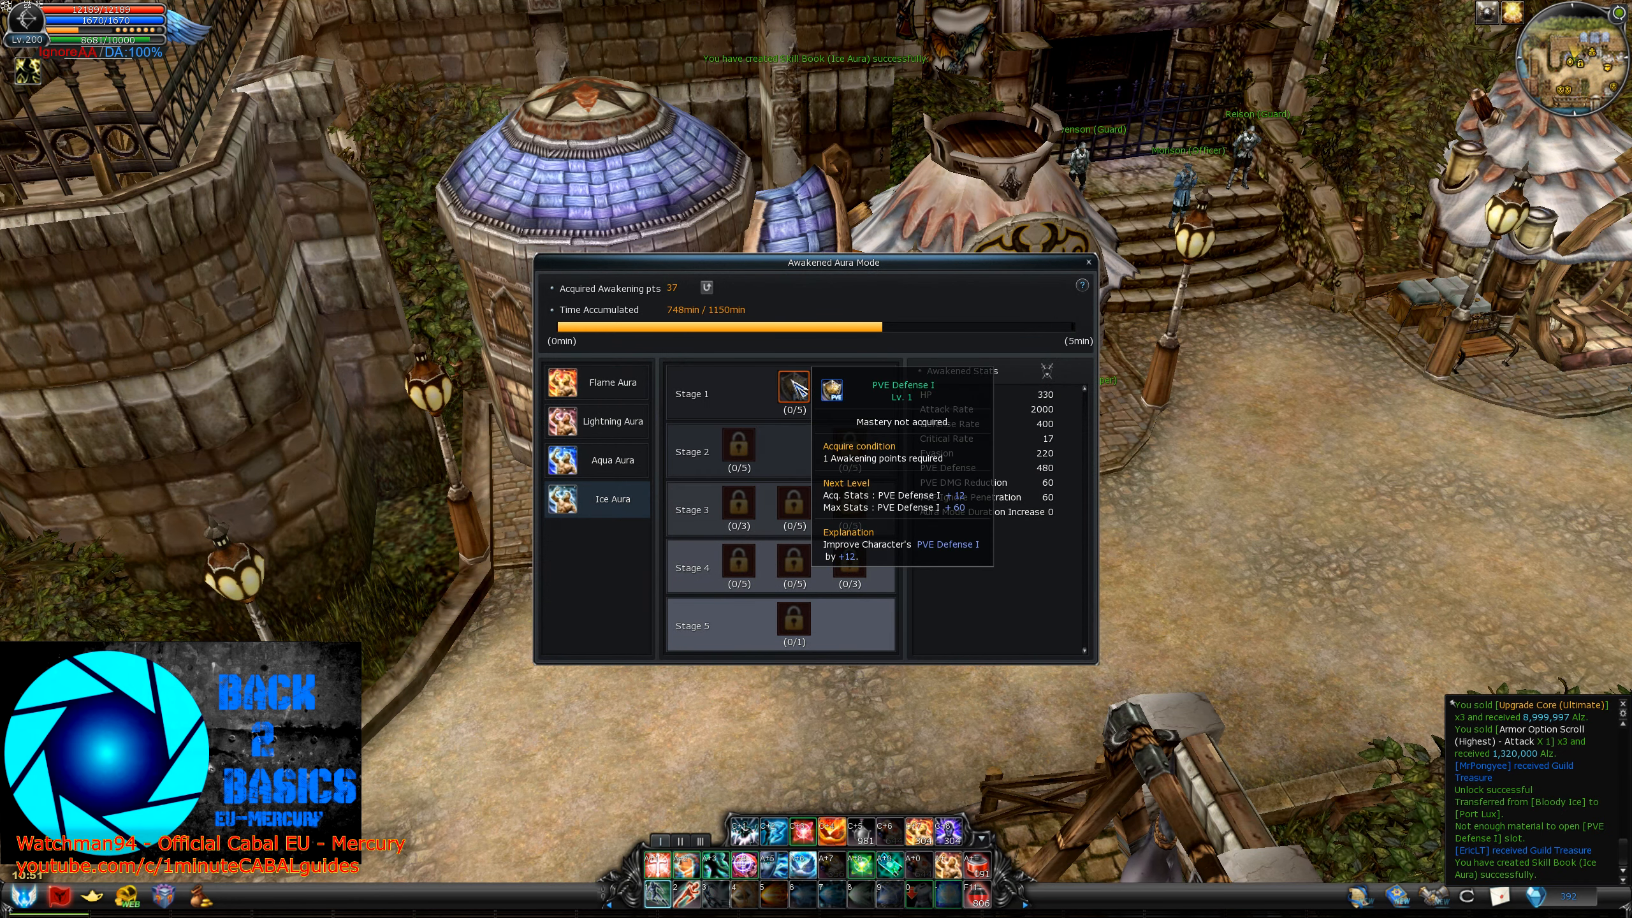
# Raise Ice Aura's PVE Defense I to levels 1 and 2, confirming each Level Up.
pyautogui.click(793, 388)
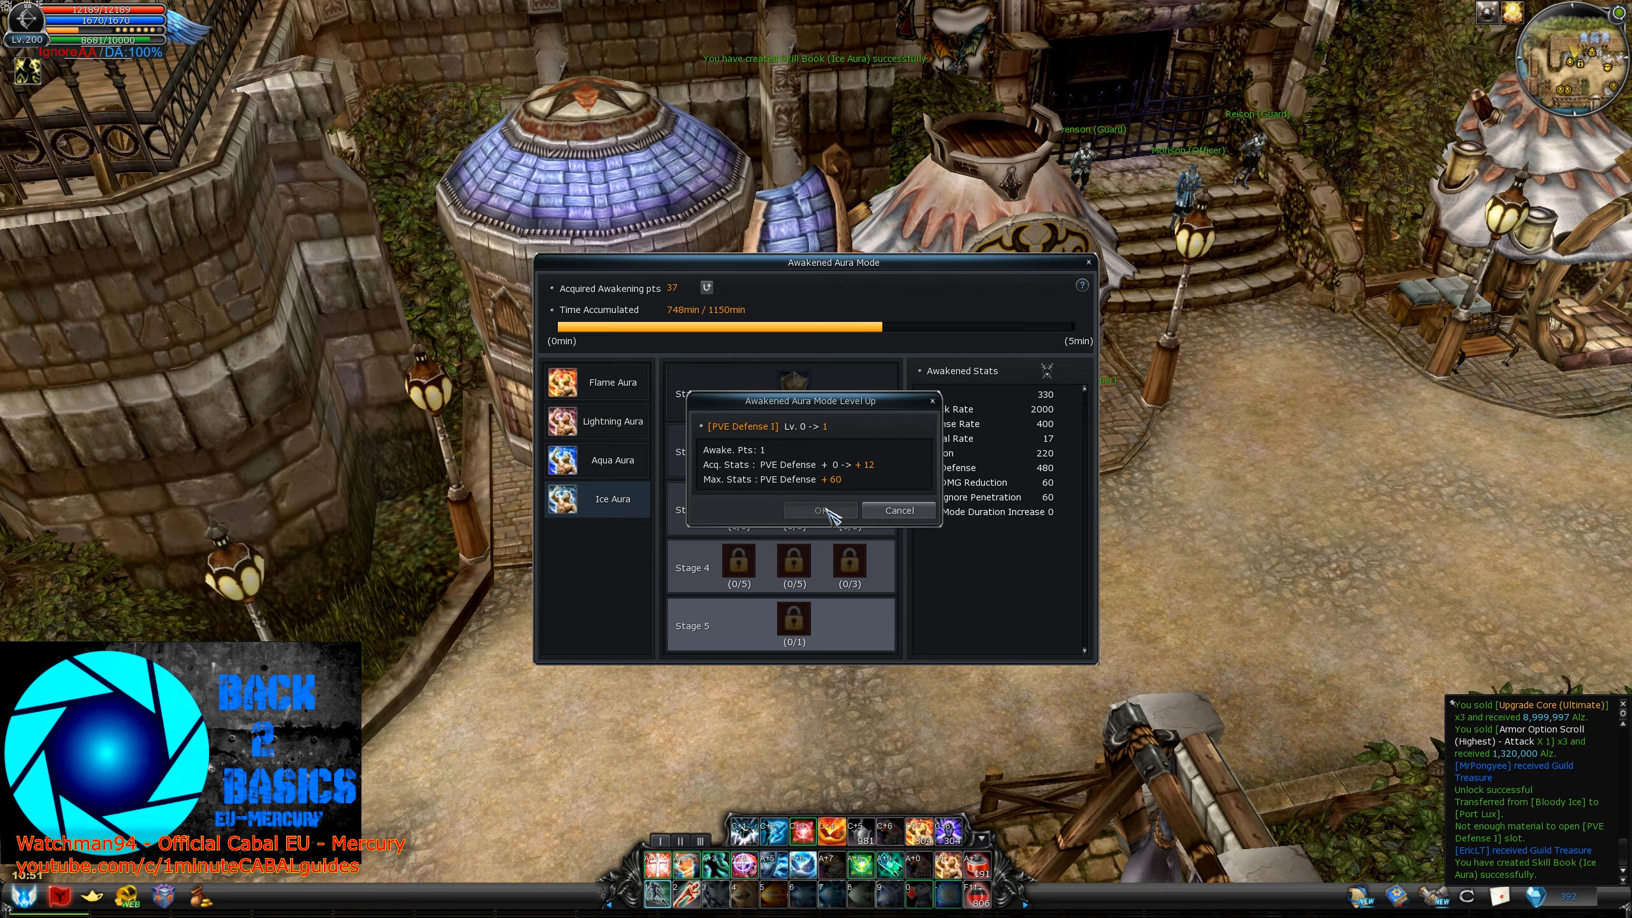
pyautogui.click(819, 511)
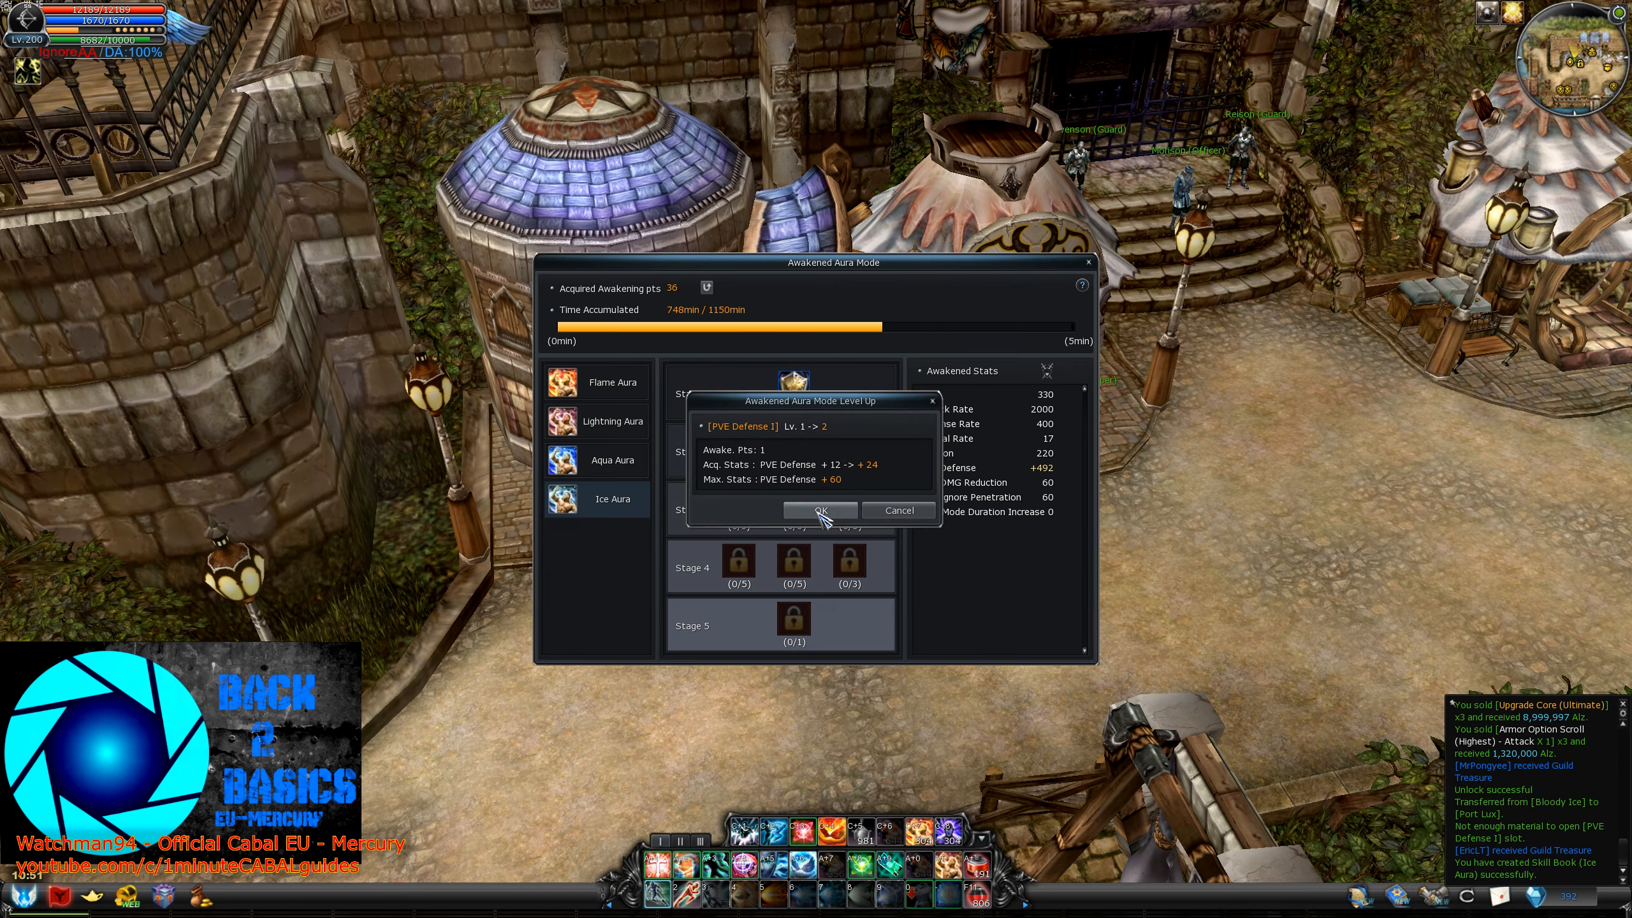
pyautogui.click(818, 511)
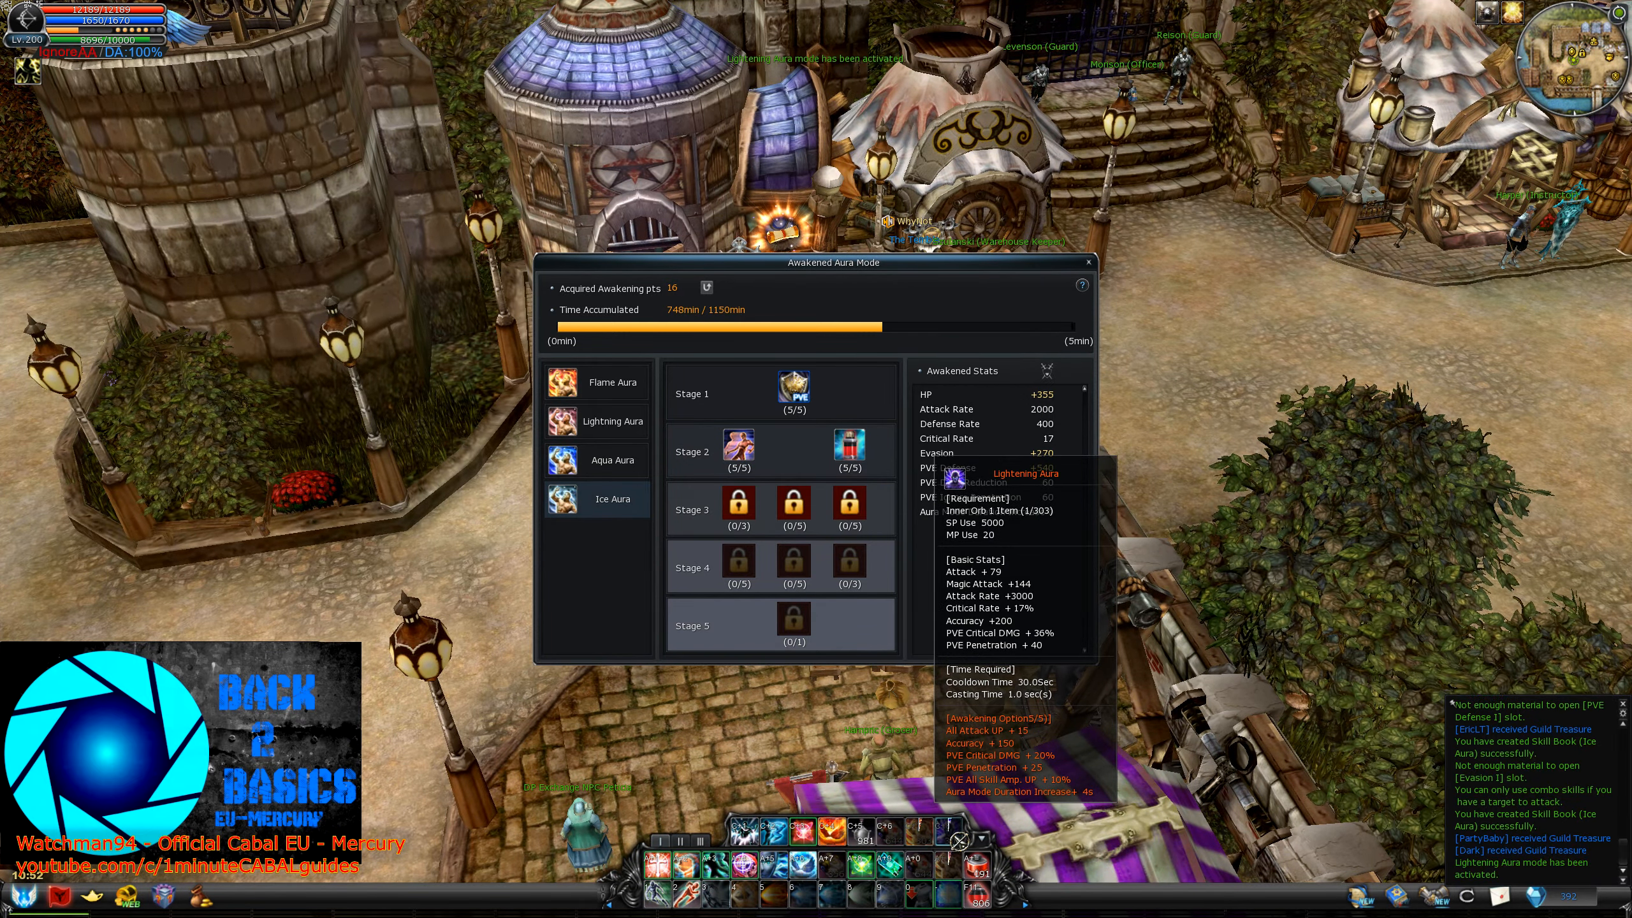
pyautogui.moveTo(880, 332)
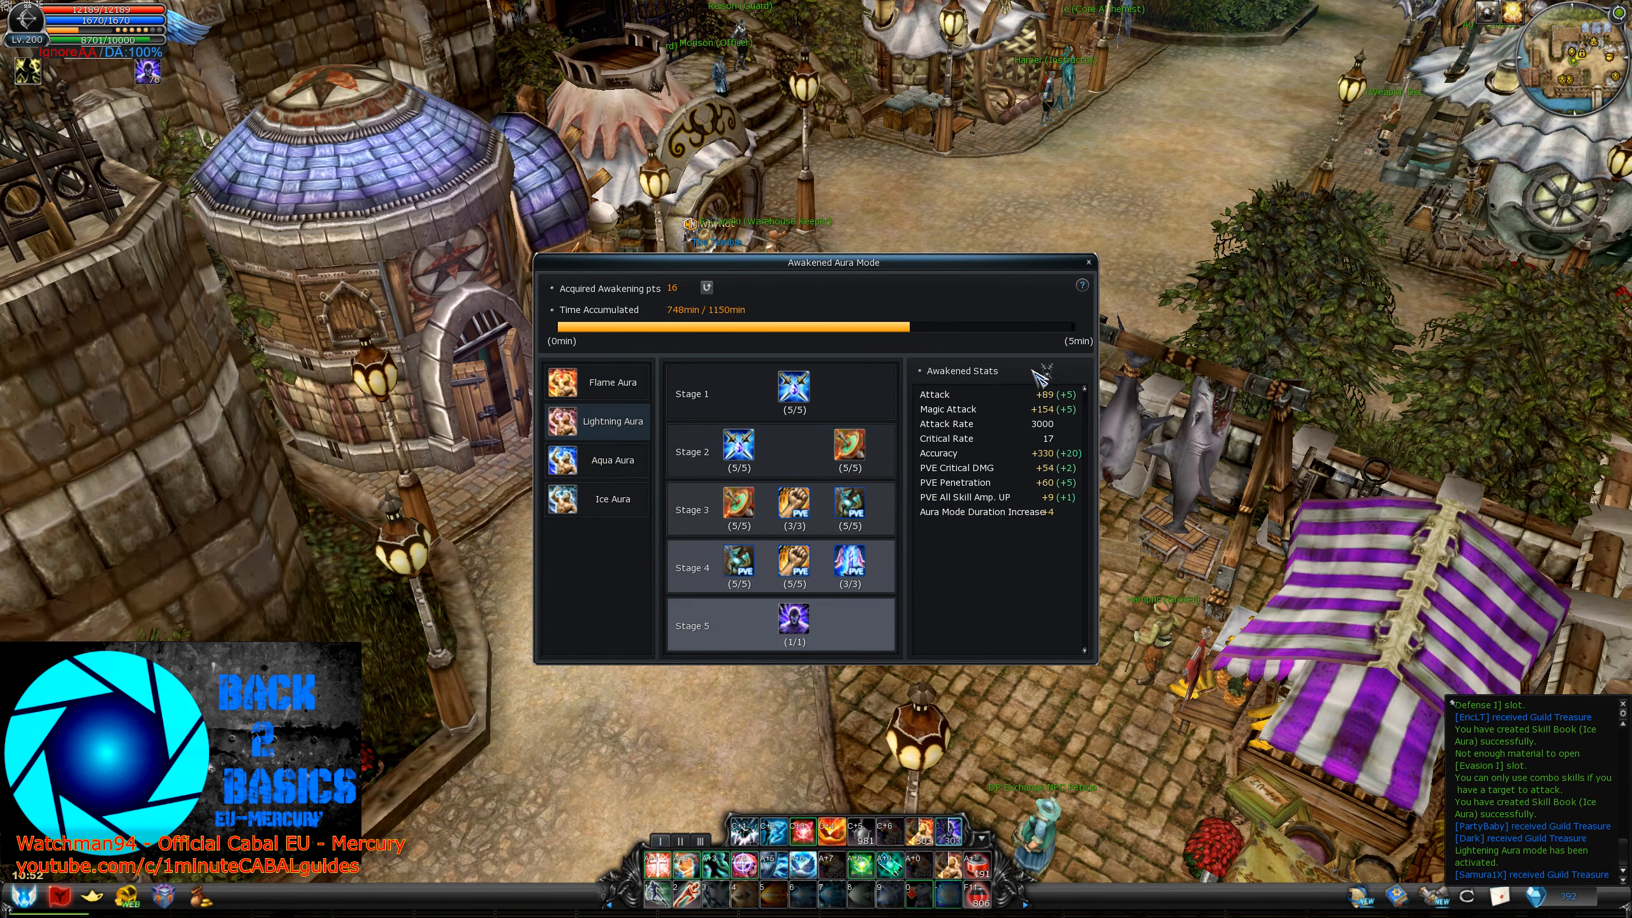
pyautogui.moveTo(793, 623)
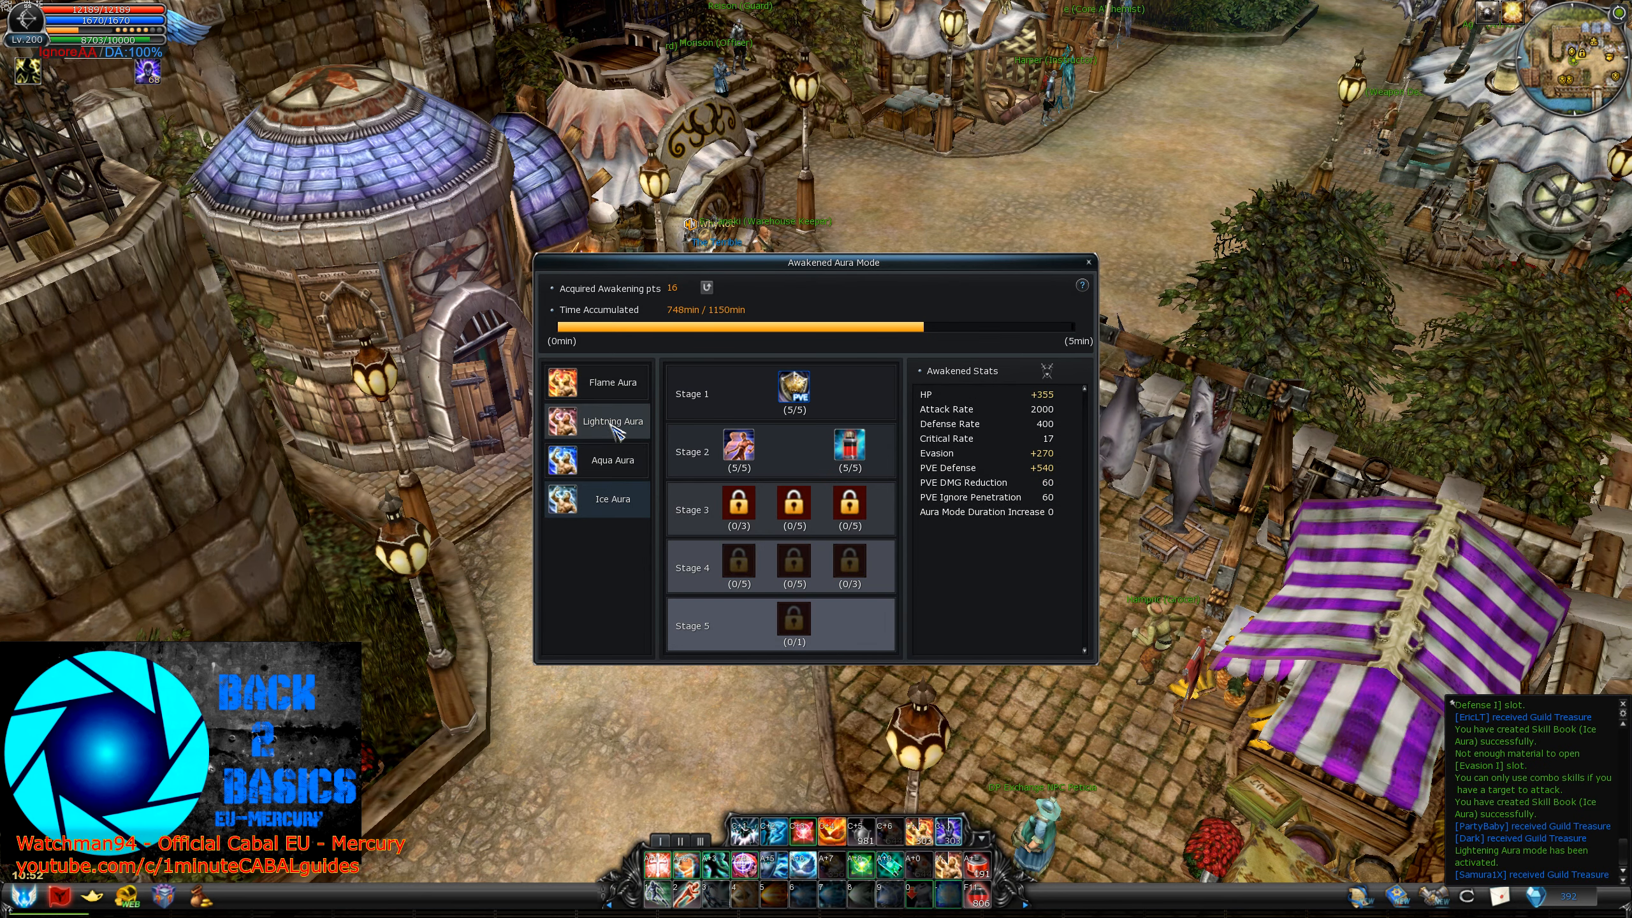
pyautogui.click(612, 422)
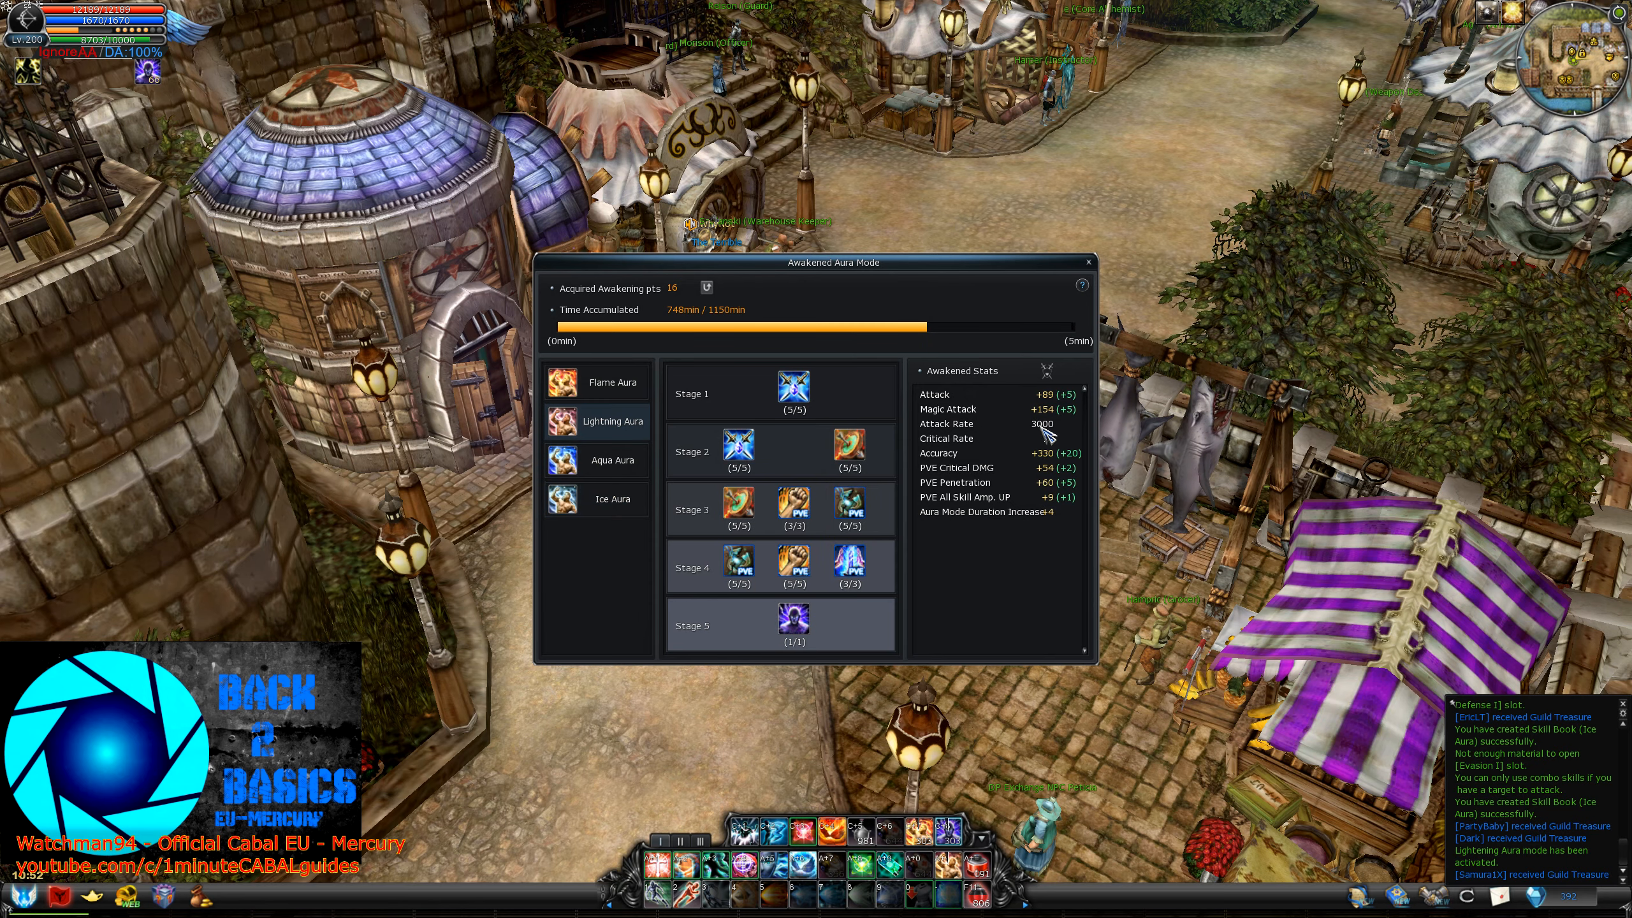
pyautogui.moveTo(983, 620)
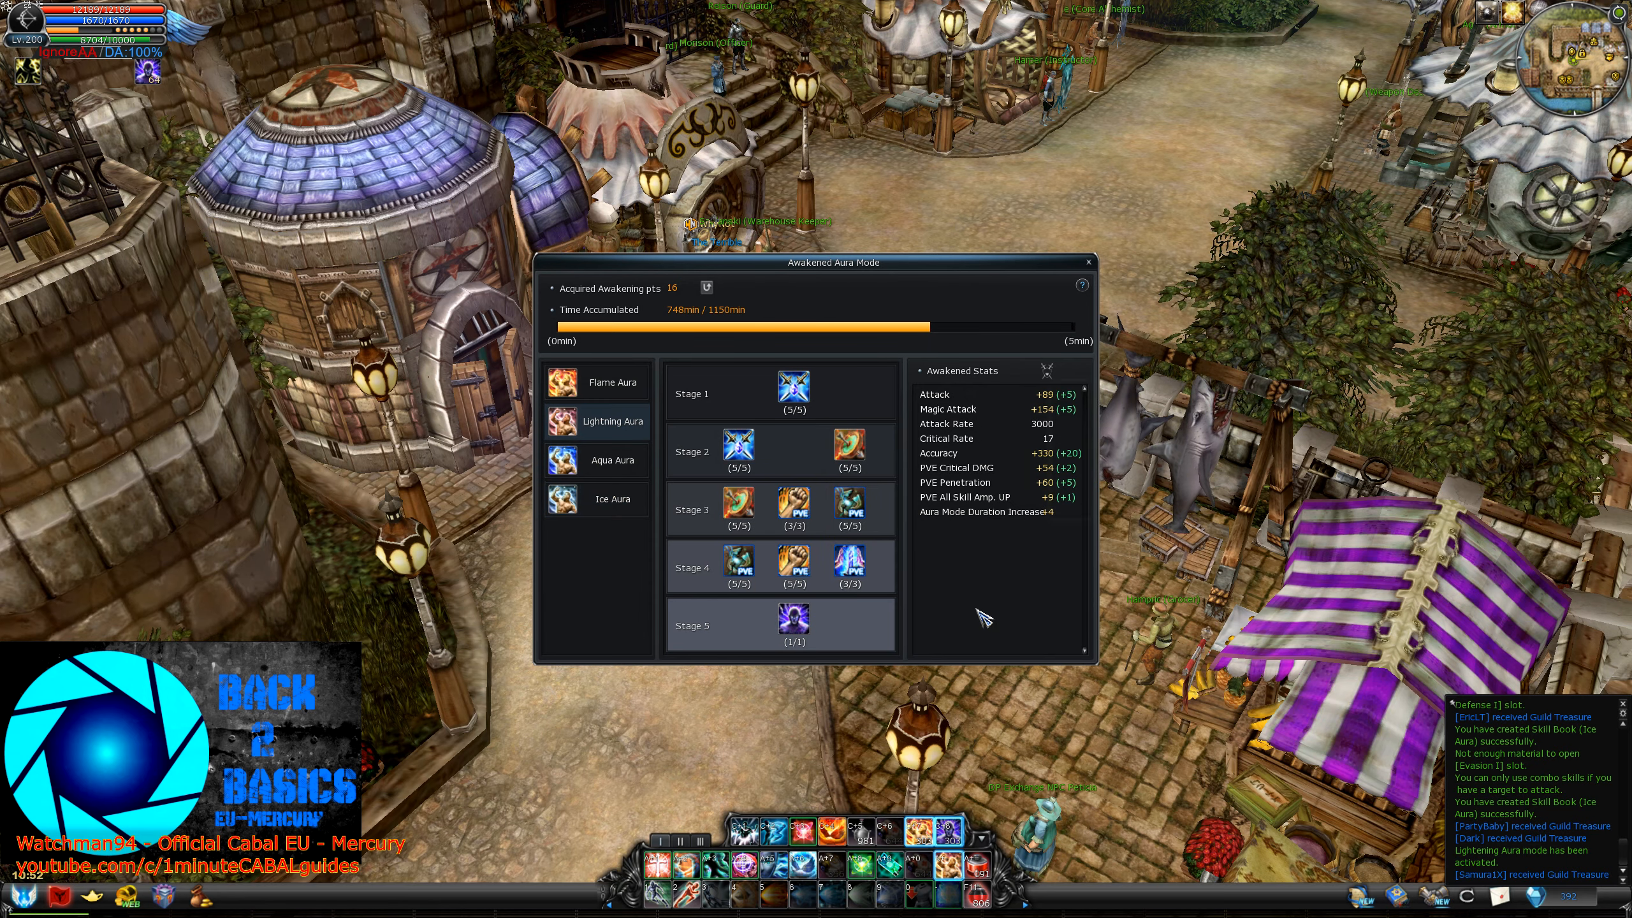